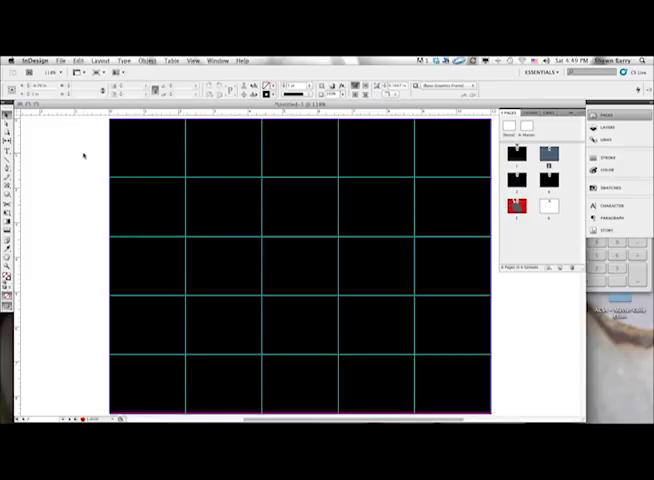
pyautogui.moveTo(190, 152)
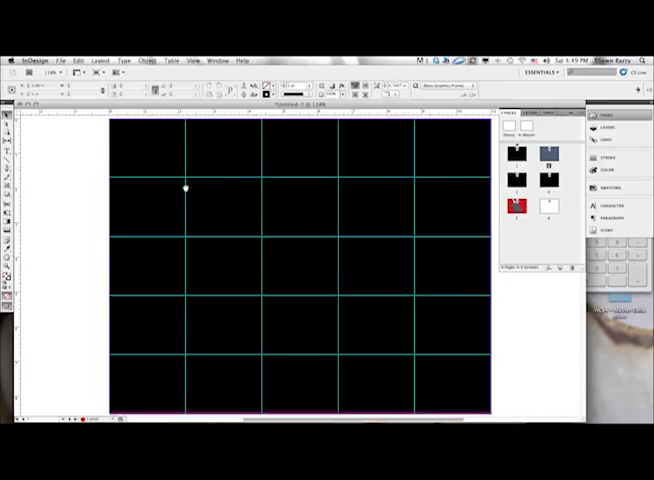
pyautogui.moveTo(250, 162)
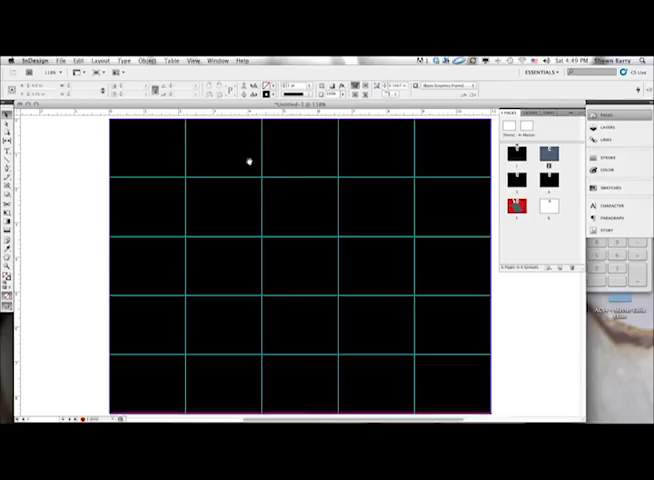
pyautogui.moveTo(267, 180)
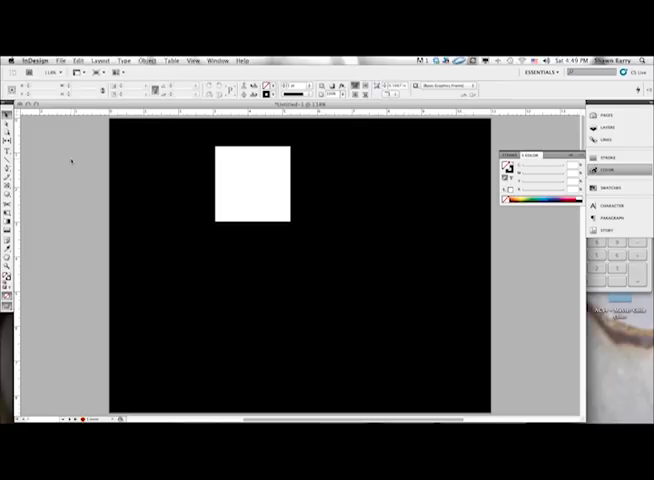
# Drag the empty frame so its centre snaps to the upper-left thirds intersection.
pyautogui.moveTo(255, 182); pyautogui.dragTo(237, 222)
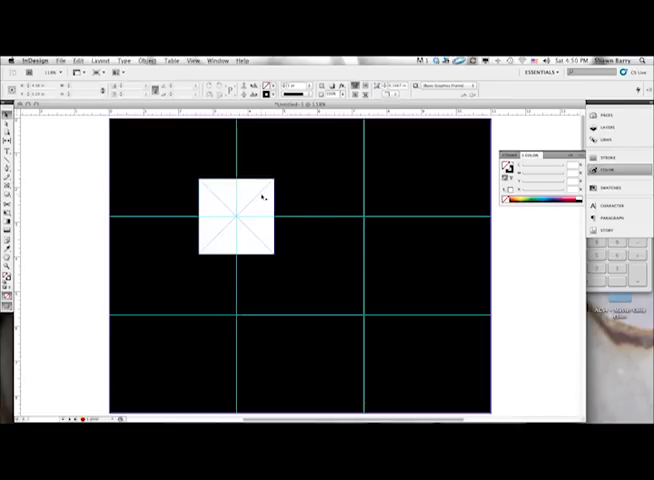
# Drag the empty frame into the centre cell of the 3x3 guide grid.
pyautogui.moveTo(236, 217); pyautogui.dragTo(323, 268)
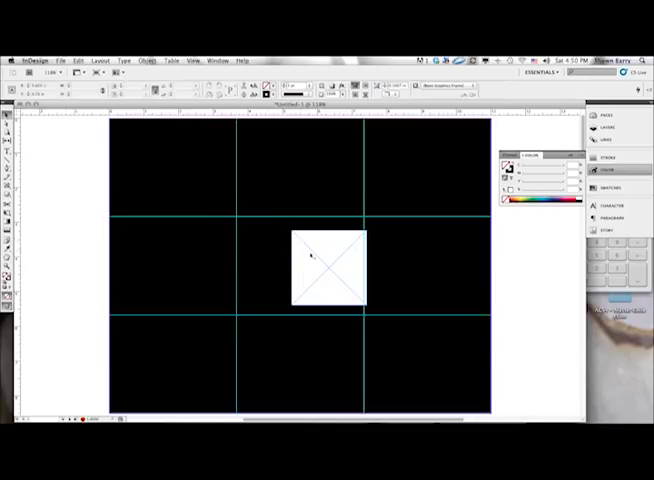
pyautogui.moveTo(323, 265); pyautogui.dragTo(365, 215)
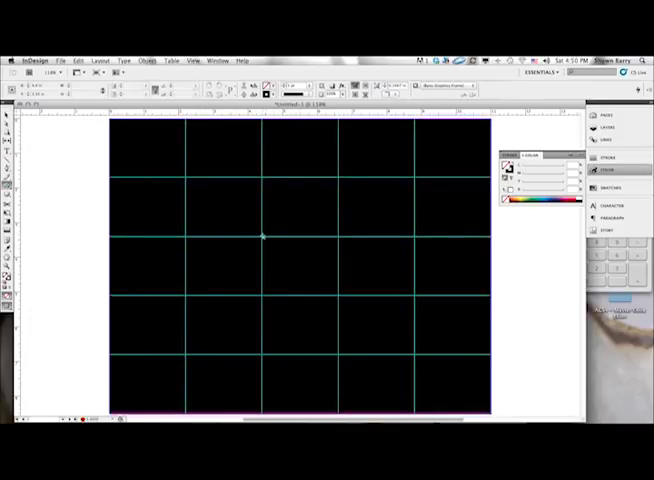
# Draw a small square frame from its centre at a five-by-five guide intersection.
pyautogui.moveTo(263, 237); pyautogui.dragTo(285, 258)
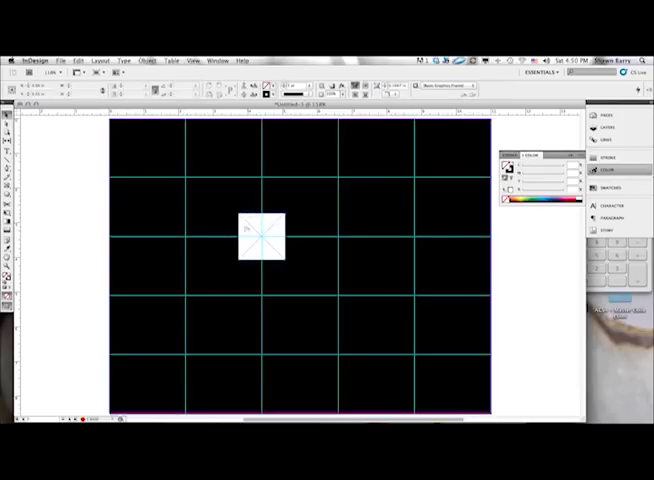
pyautogui.moveTo(300, 138)
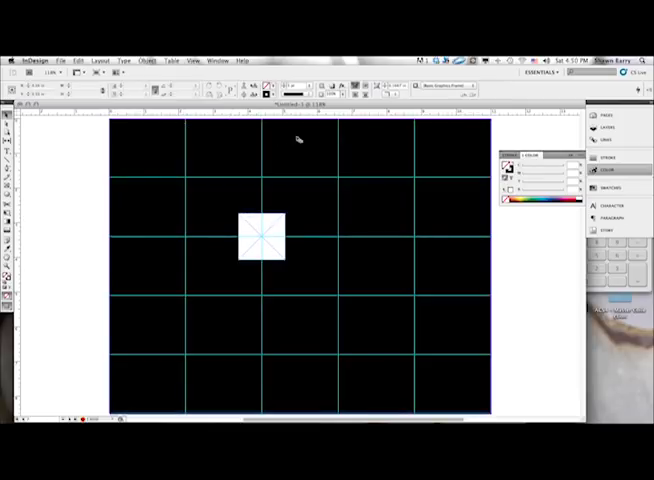
pyautogui.moveTo(83, 225)
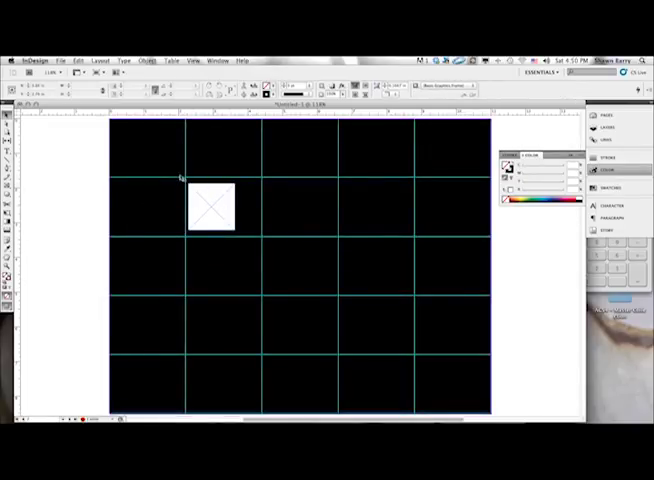
pyautogui.moveTo(197, 302)
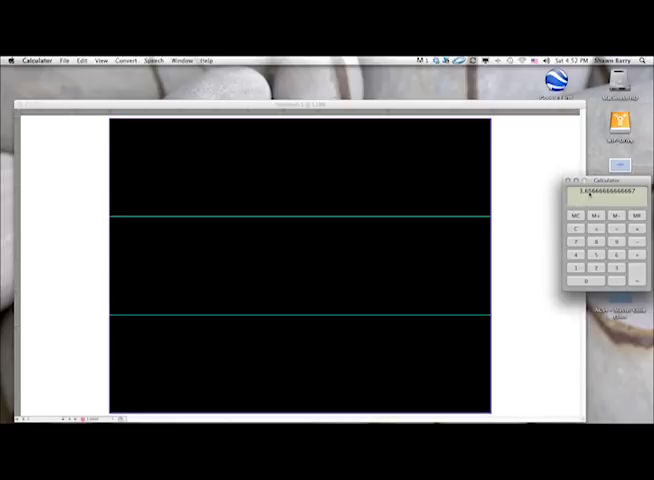
pyautogui.moveTo(523, 232)
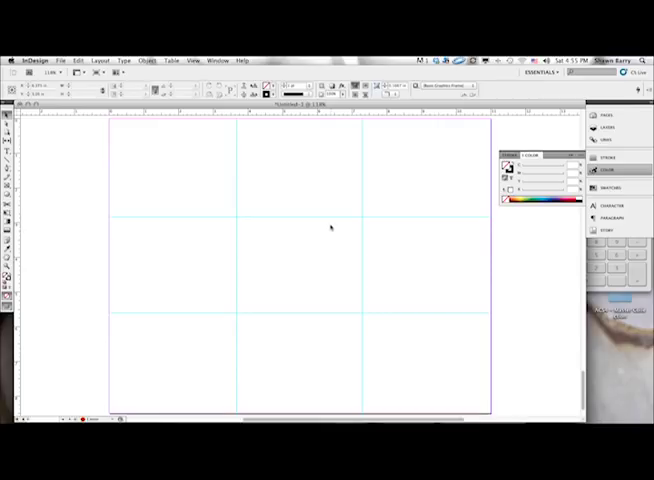
pyautogui.moveTo(305, 190)
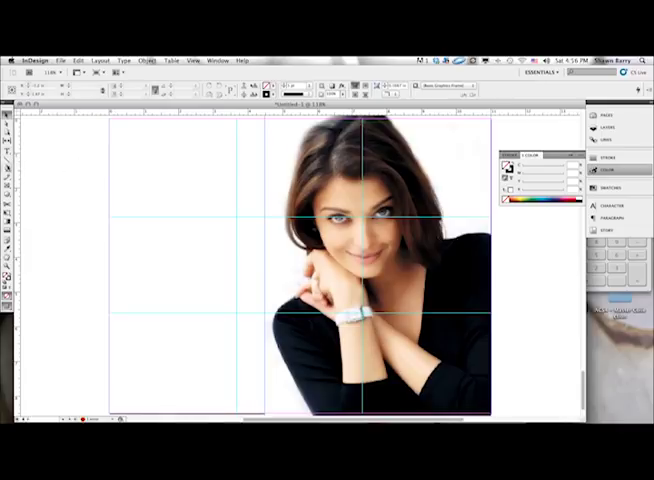
# Draw a text frame left of the photo and type 'Beauty is more the'.
pyautogui.moveTo(130, 195); pyautogui.dragTo(315, 255)
pyautogui.write('Tex')
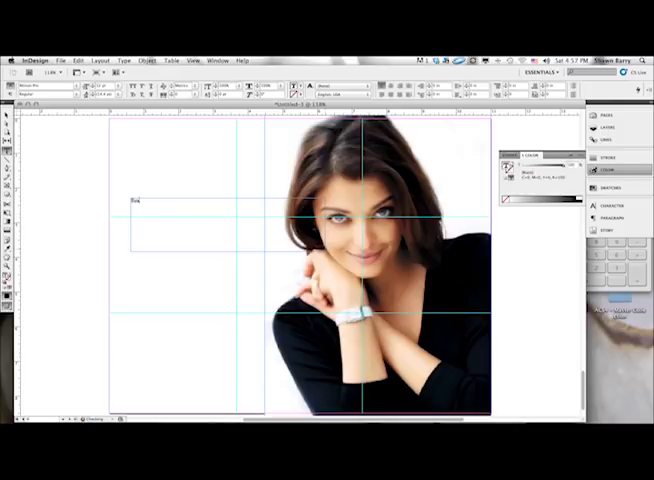
pyautogui.write('Beauty is more than skin d')
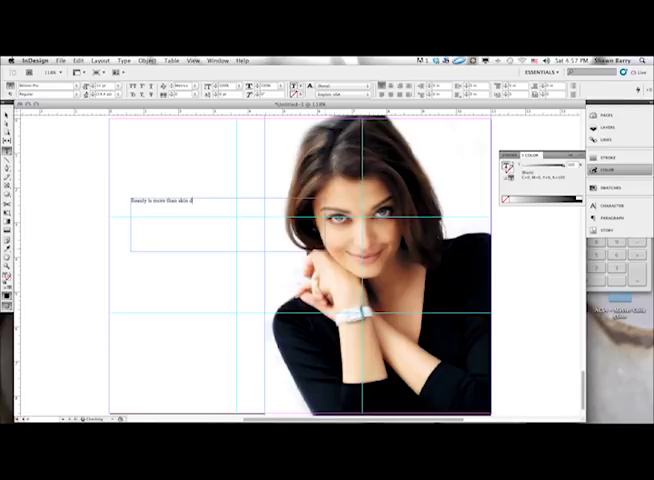
pyautogui.write('e')
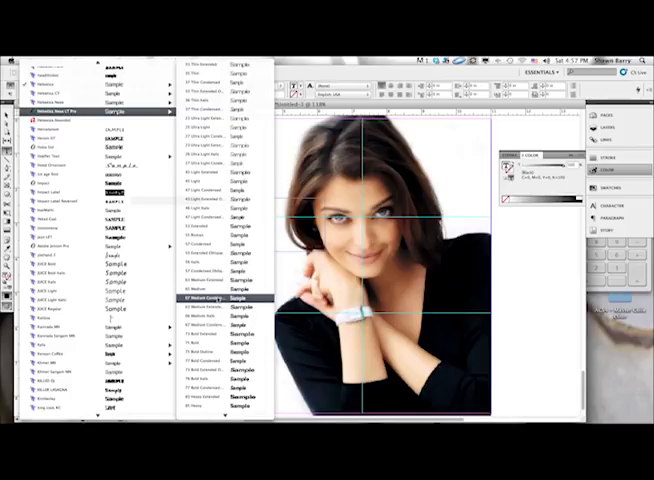
# Apply Helvetica Neue LT Pro 67 Medium Condensed to the headline.
pyautogui.click(227, 298)
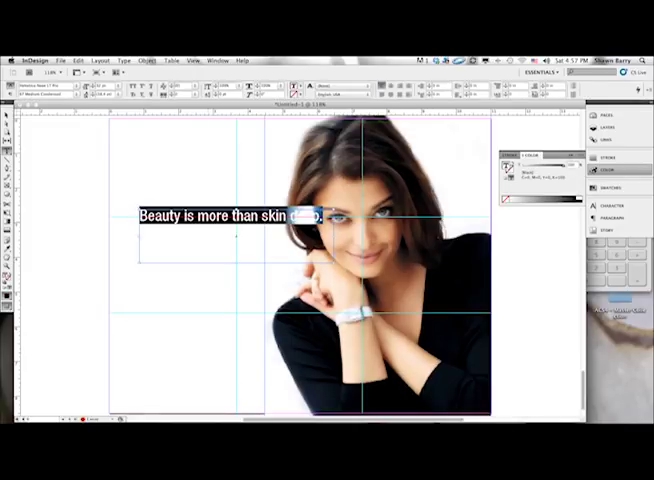
# Finish the headline as 'Beauty is more than skin deep.' and select its frame.
pyautogui.write('de')
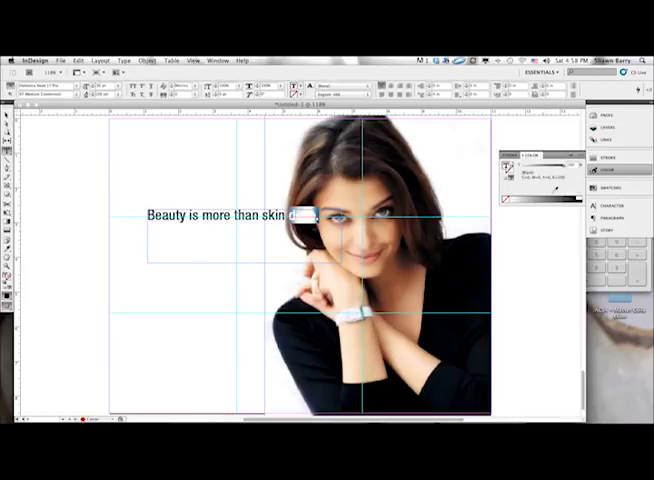
pyautogui.write('deep.')
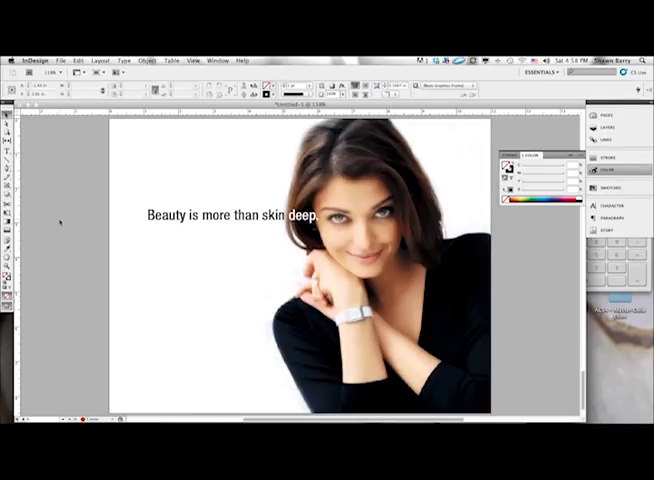
pyautogui.click(235, 218)
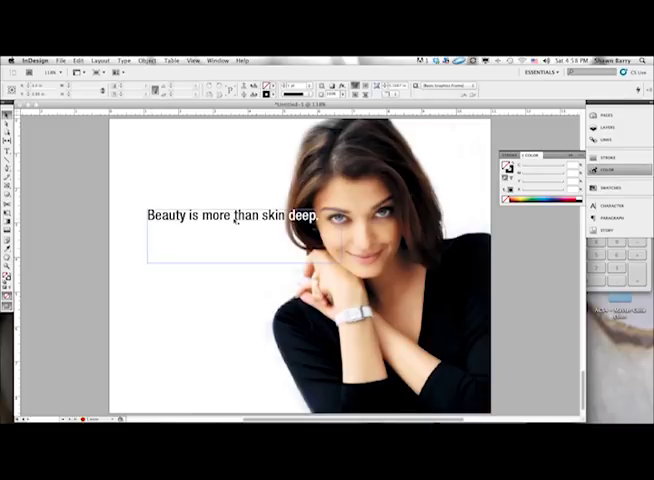